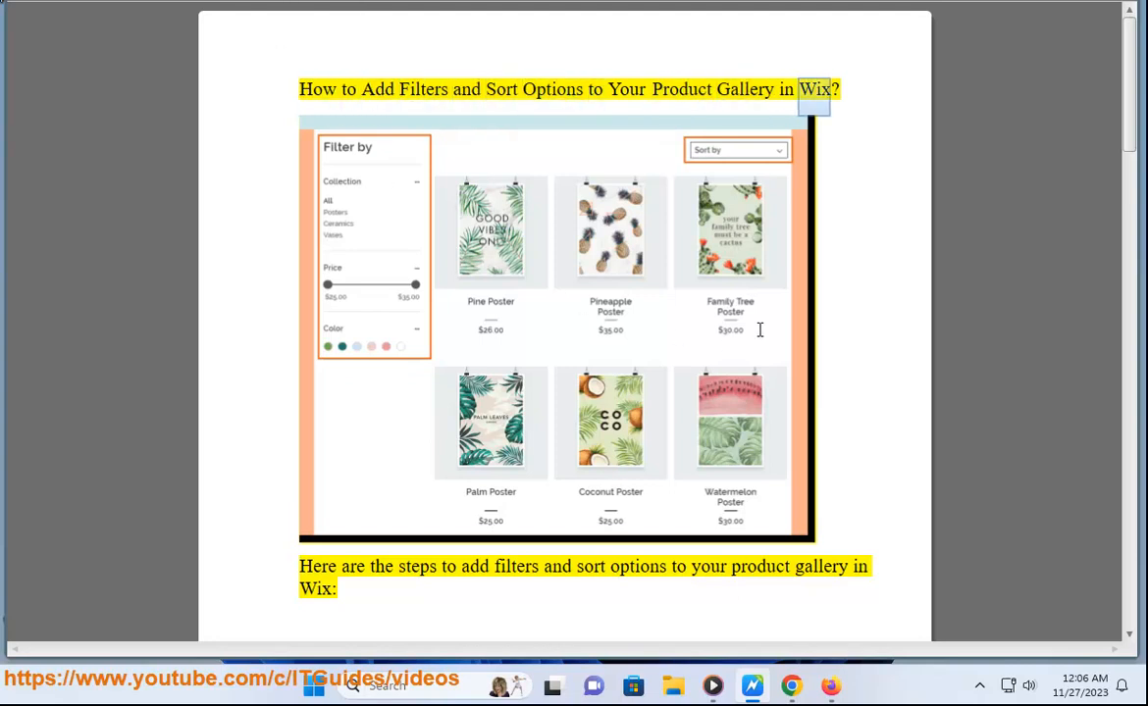
Scroll through the title, intro and steps 1–2 on the Filters & Sorting tab as they're read aloud.
scroll(down, 3)
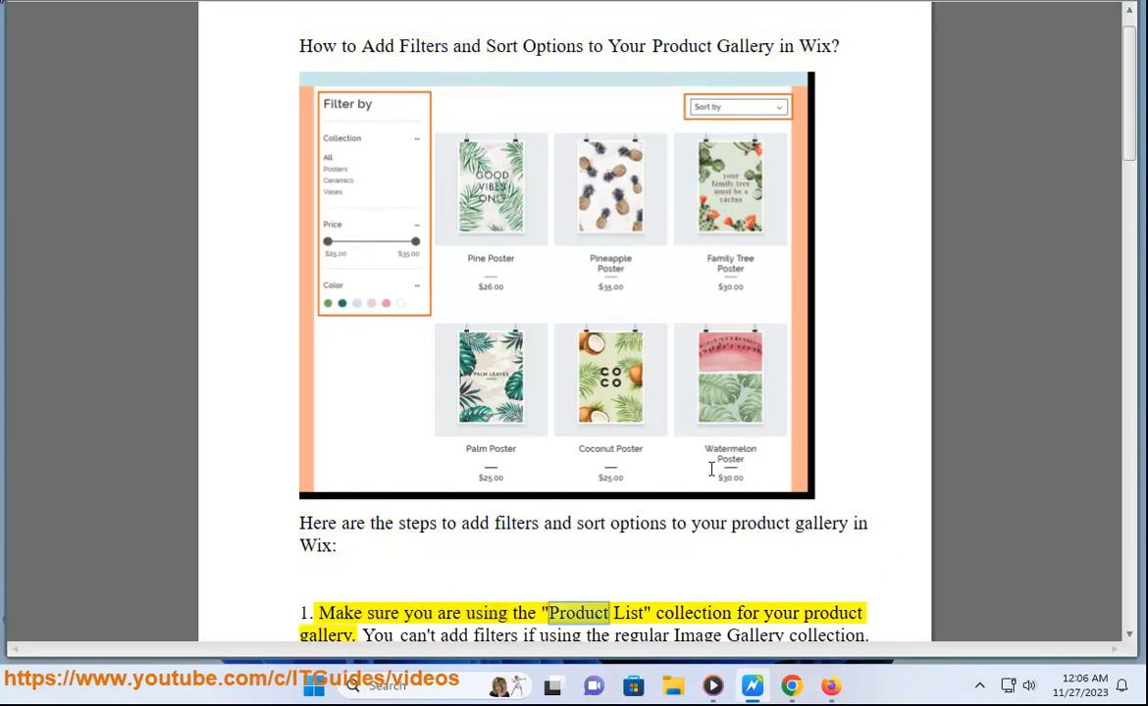
scroll(down, 3)
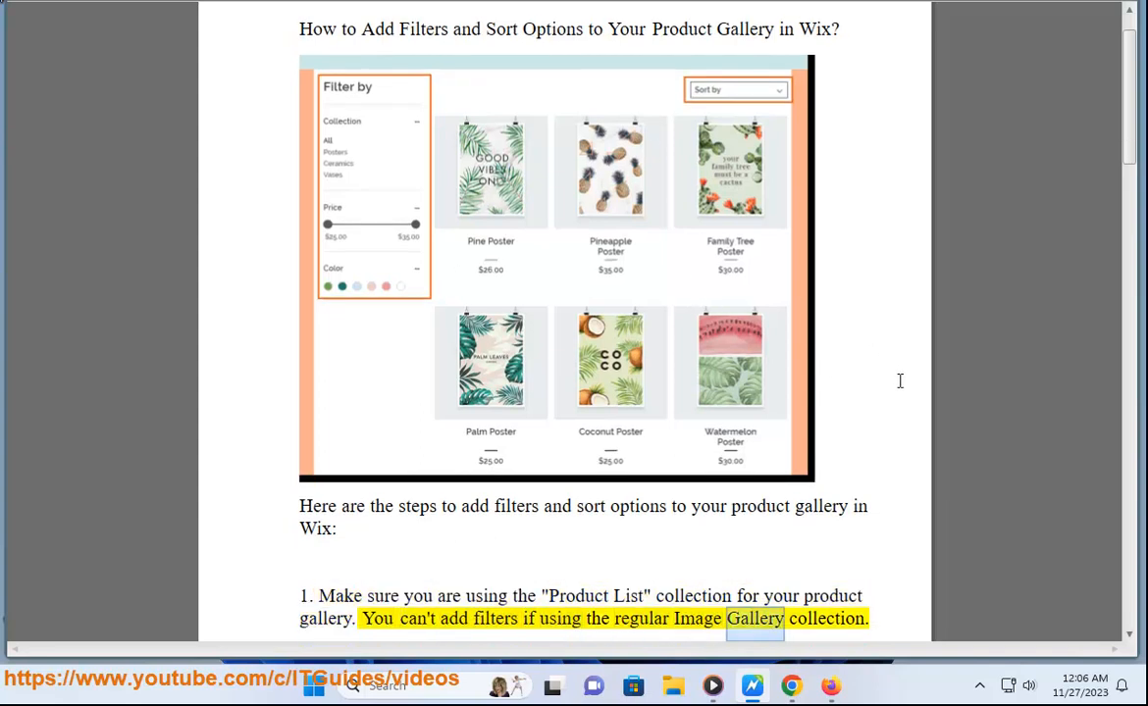
scroll(down, 3)
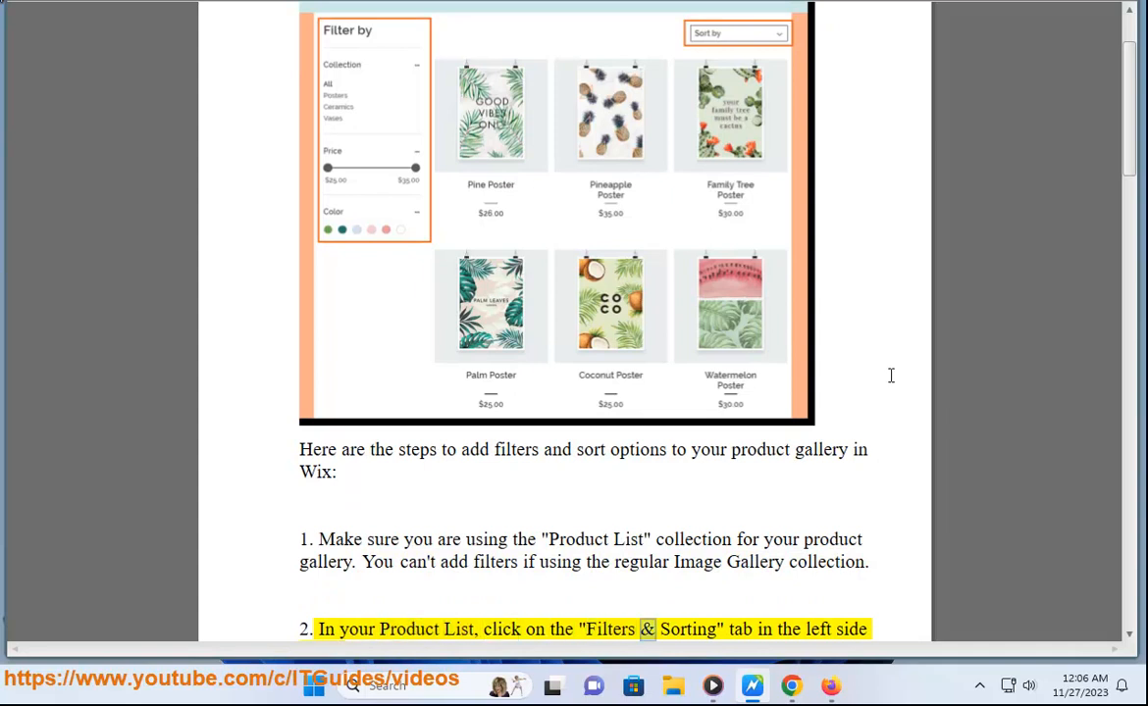
scroll(down, 3)
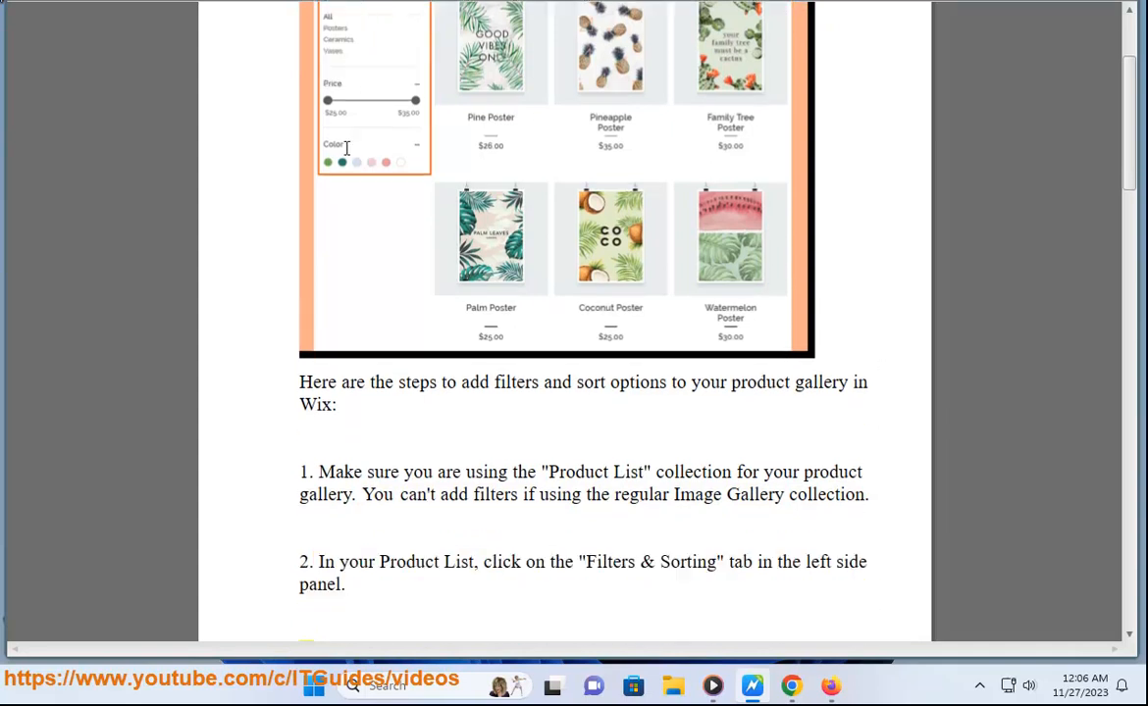
Scroll onto page 2 while steps 3–5 on enabling, sorting and adding filters are read.
scroll(down, 3)
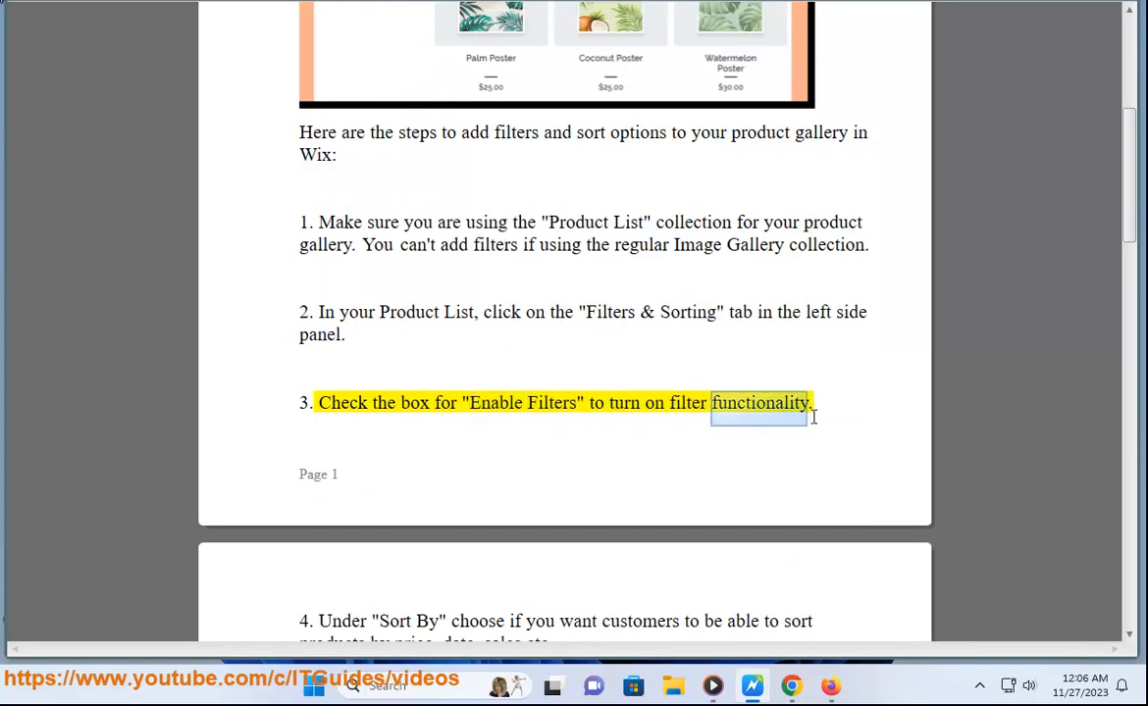
scroll(down, 3)
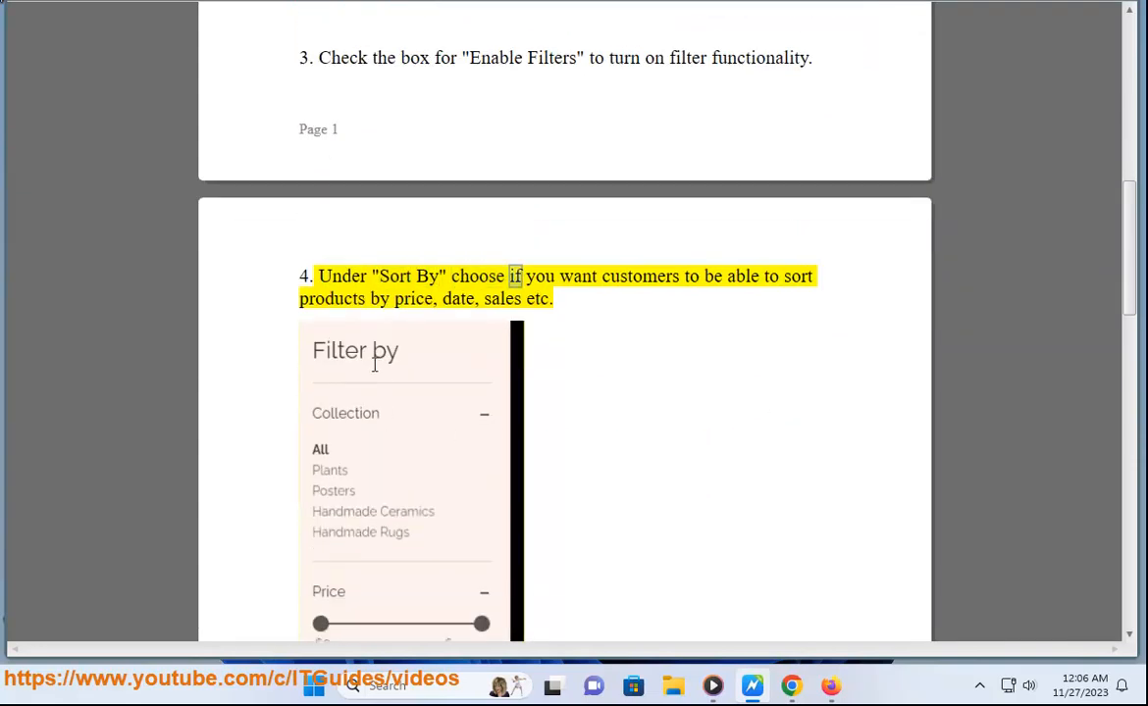
scroll(down, 3)
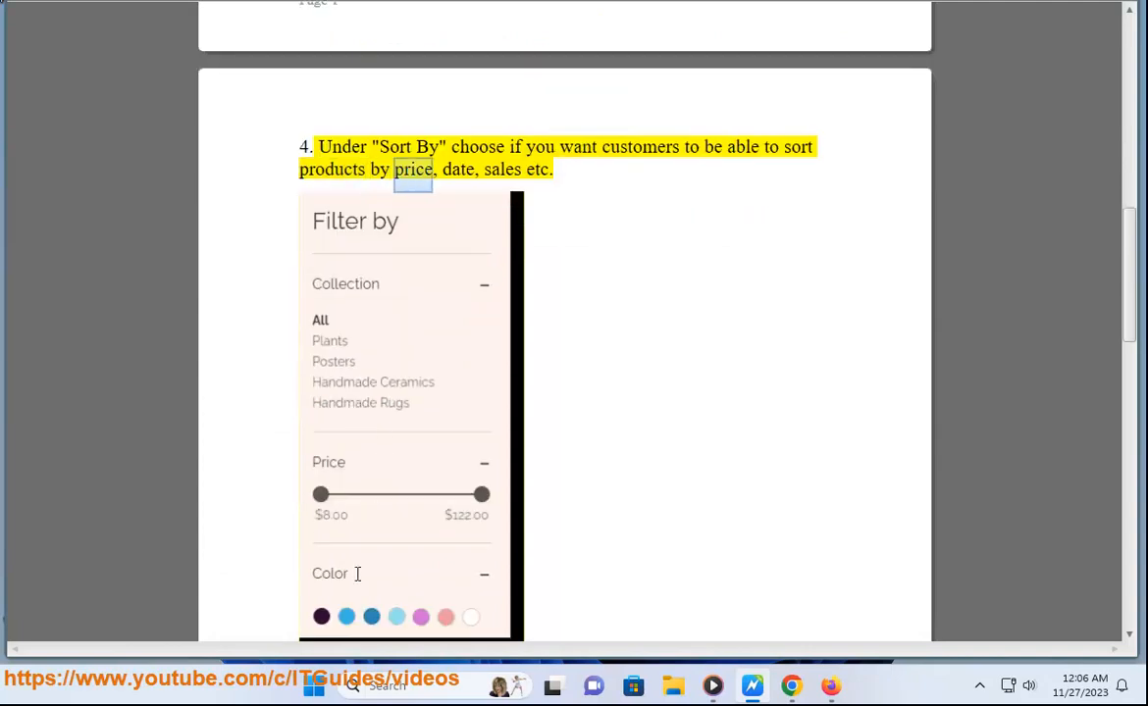
scroll(down, 3)
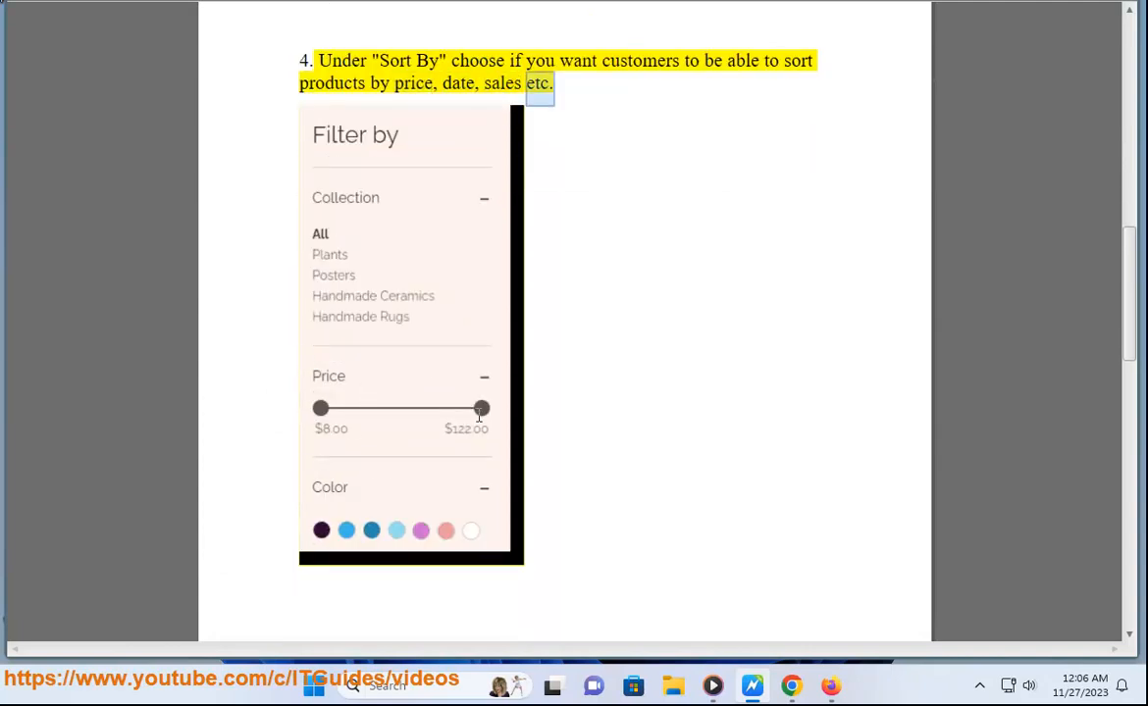
scroll(down, 3)
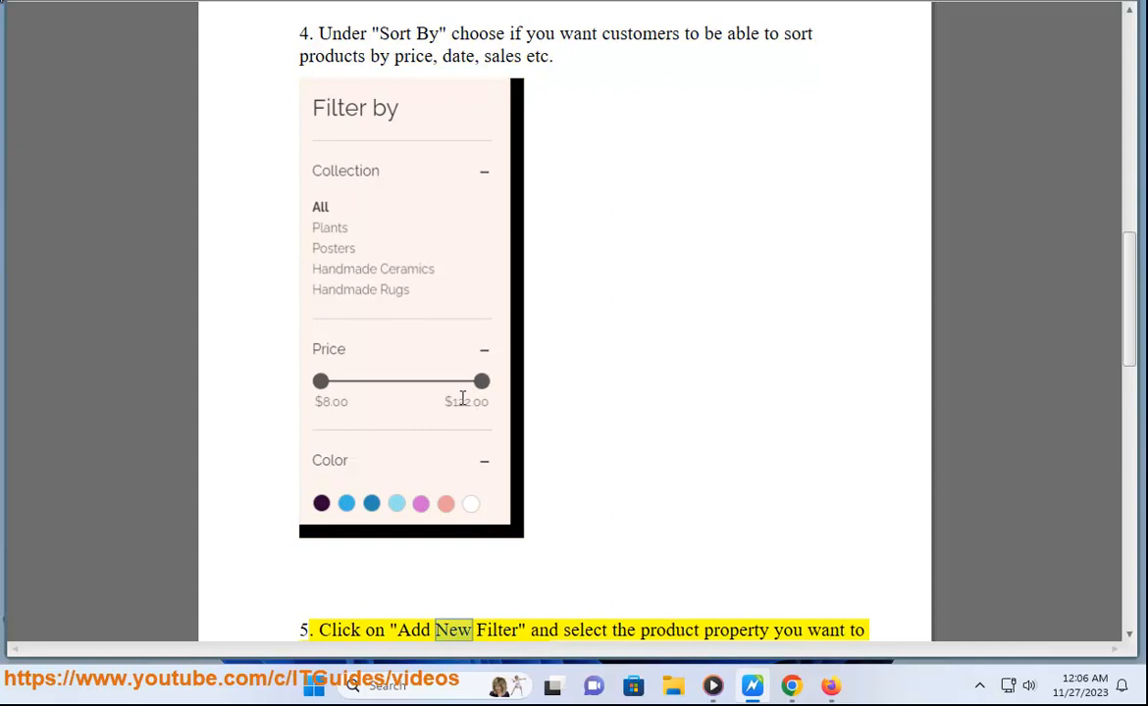
scroll(down, 3)
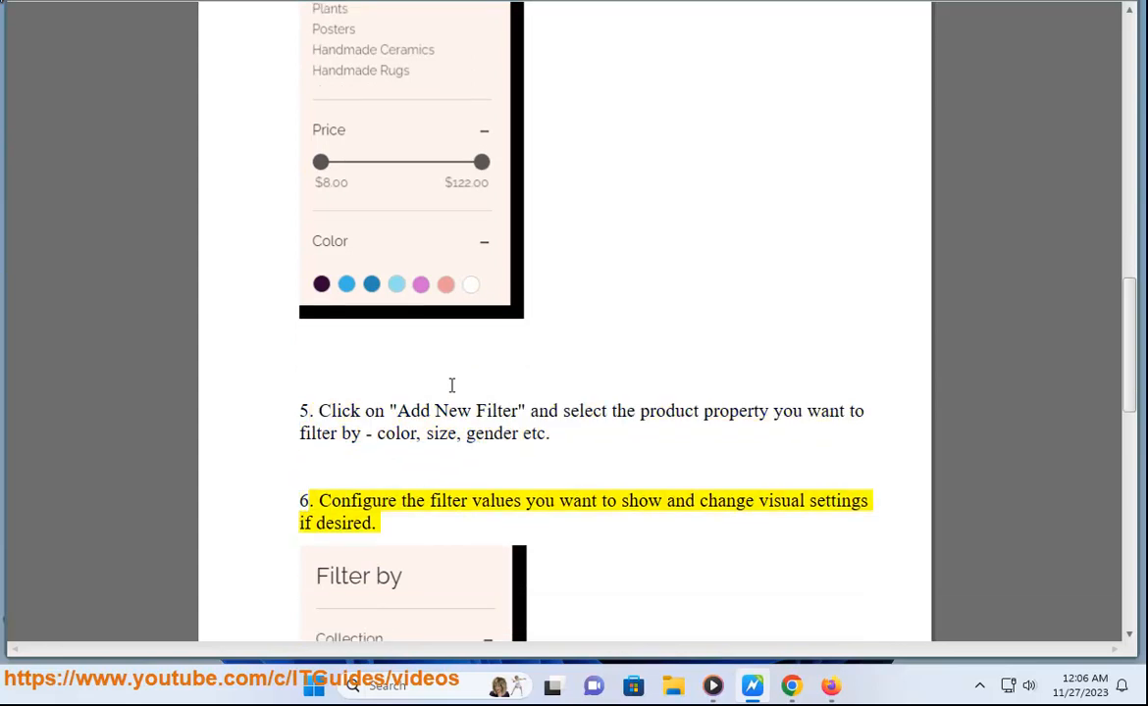
Follow read-aloud through configuring filter values, saving, and the step 8 preview instruction.
scroll(down, 3)
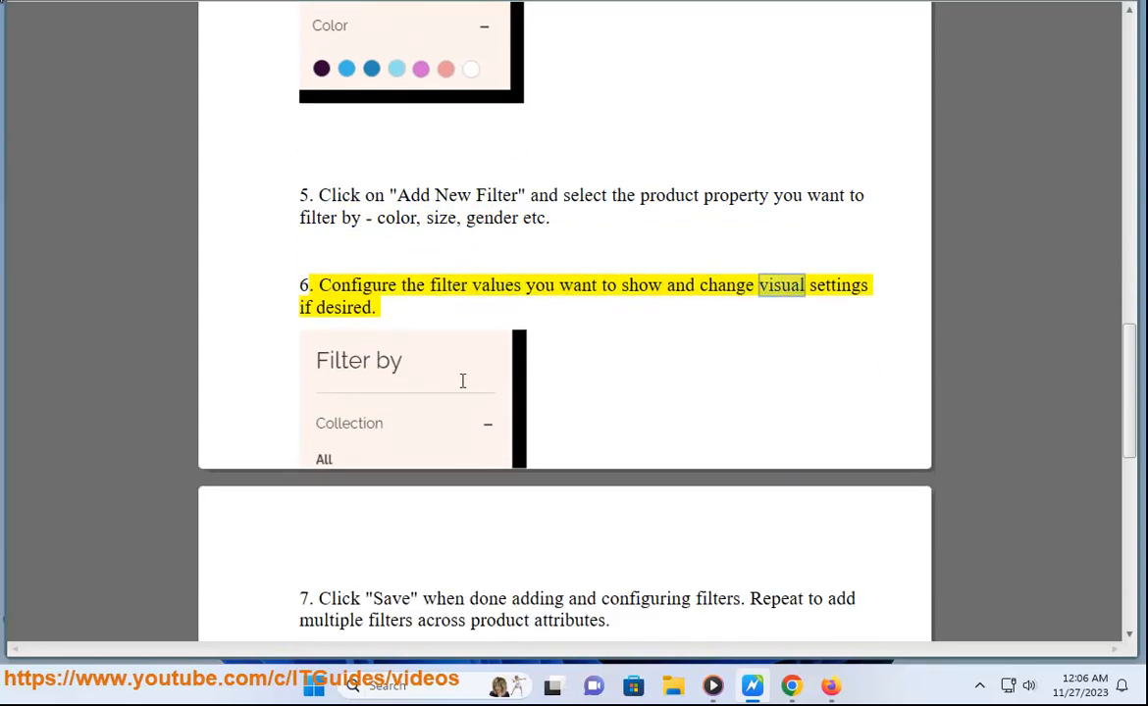
scroll(down, 3)
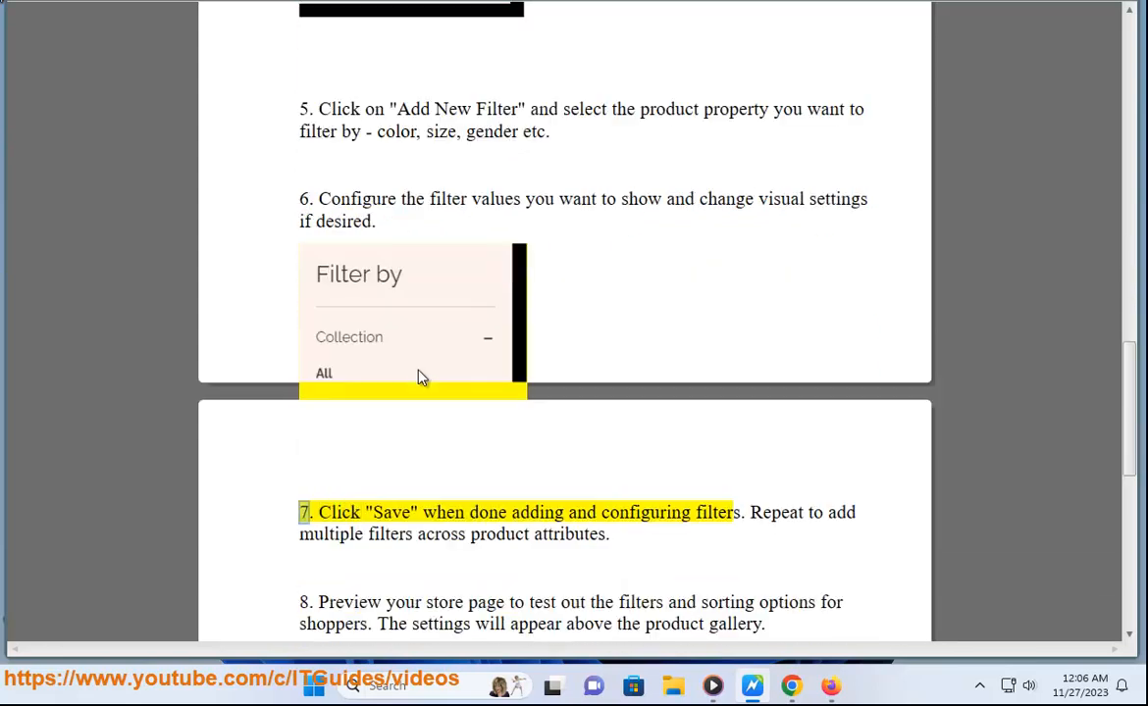
double_click(716, 512)
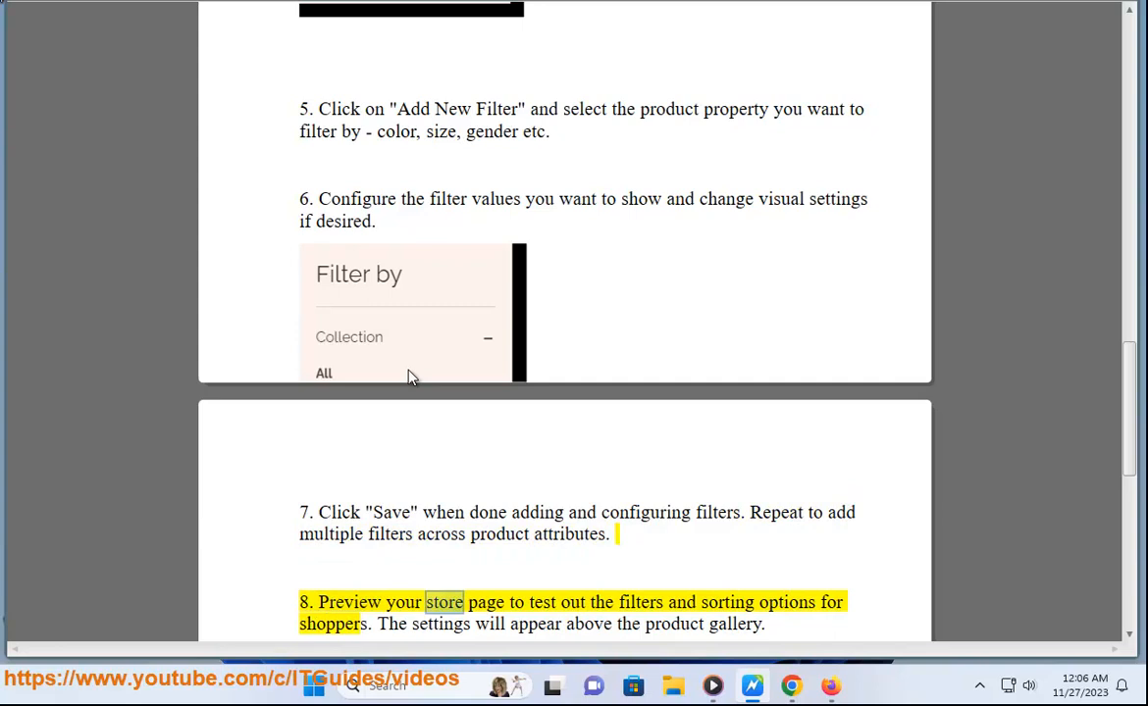
double_click(785, 601)
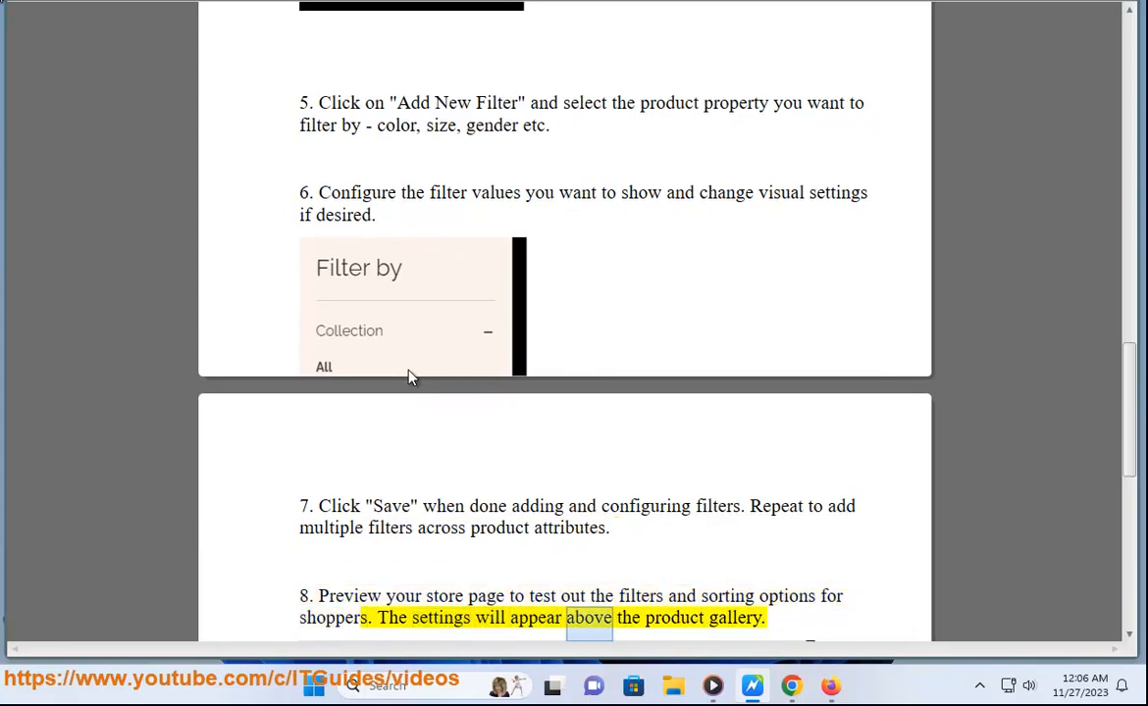
Scroll to the Sort by screenshot while the closing tip on educating customers is read.
scroll(down, 3)
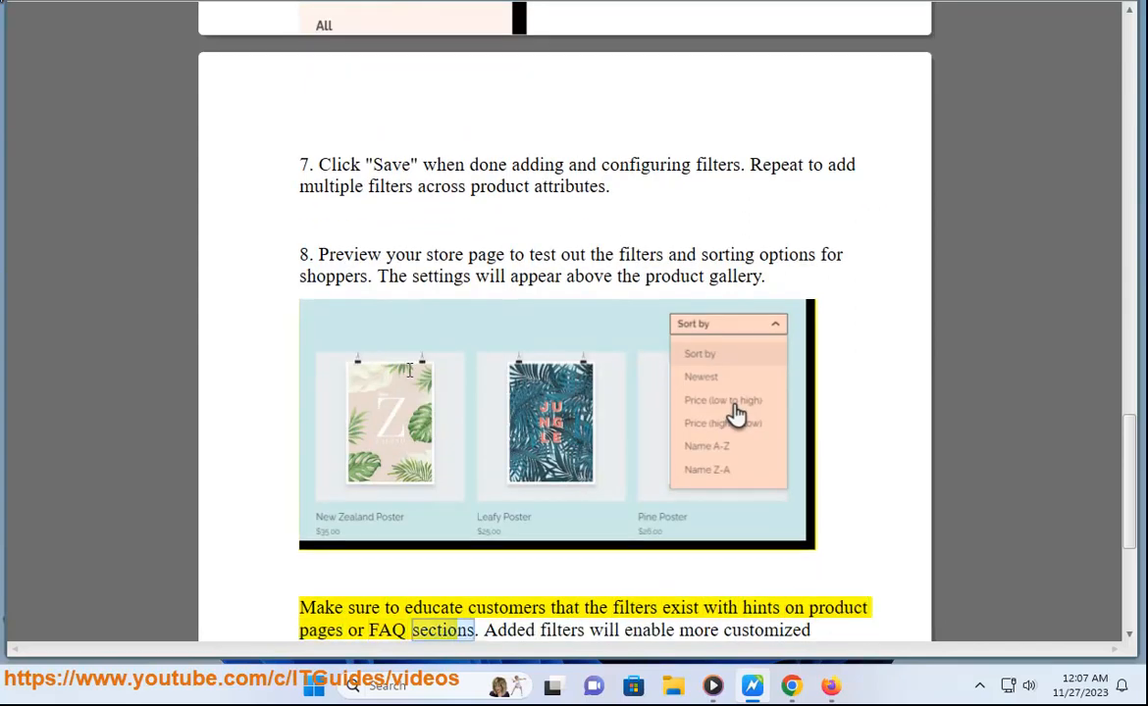
scroll(down, 3)
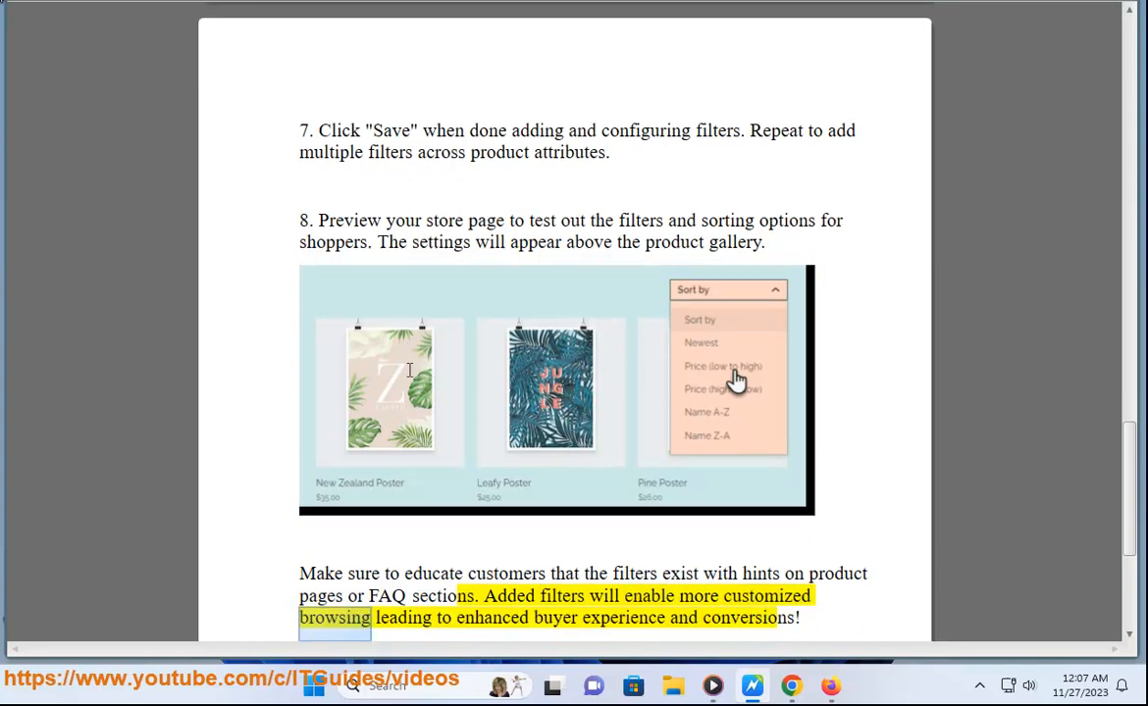